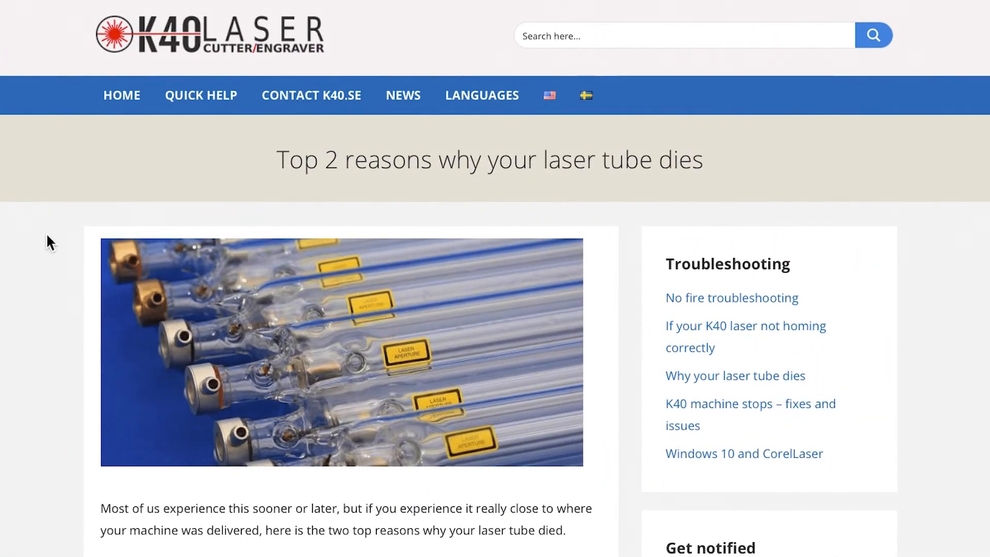
pyautogui.moveTo(220, 227)
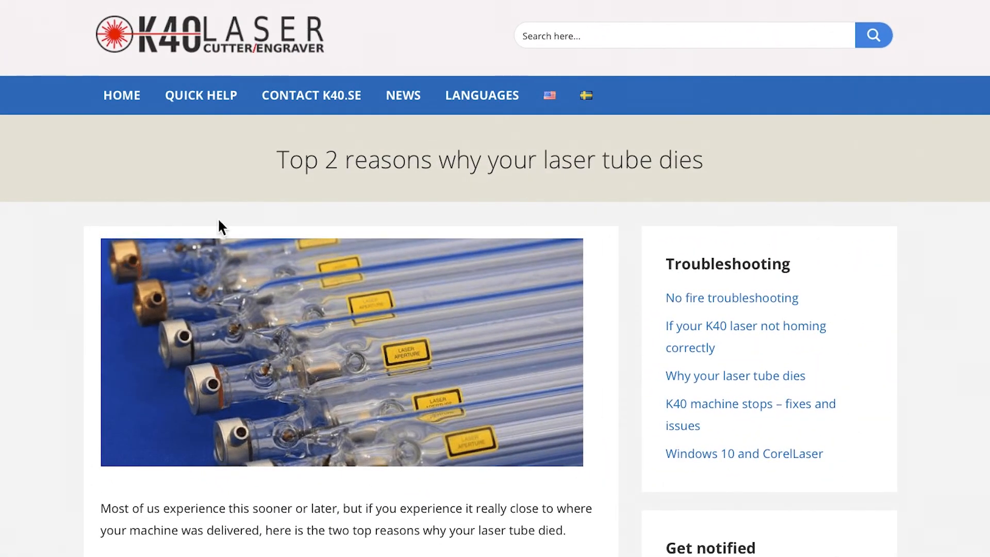
# Highlight the article title and the ideal water temperature sentence up to the 15-20c range.
pyautogui.moveTo(276, 159); pyautogui.dragTo(436, 159)
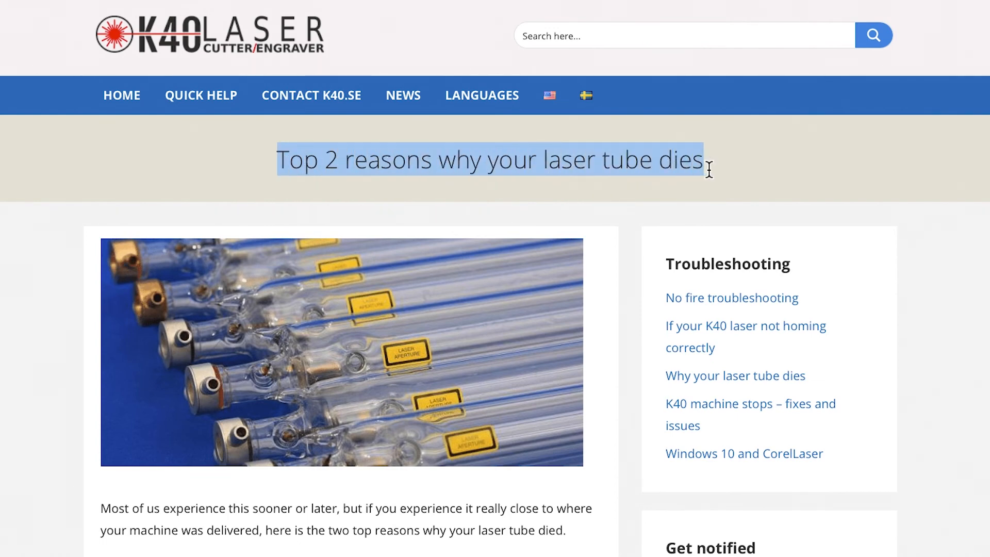
pyautogui.scroll(-3)
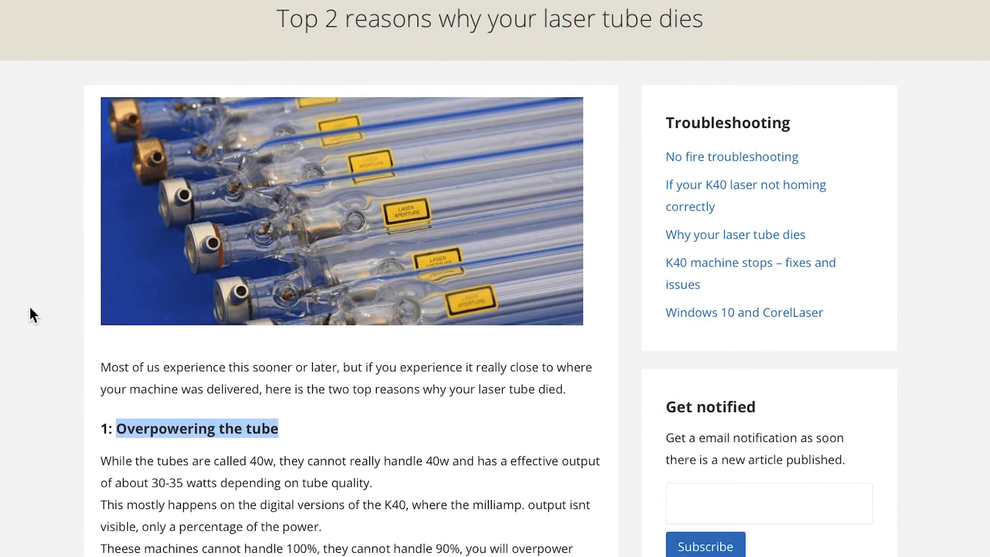
pyautogui.scroll(-3)
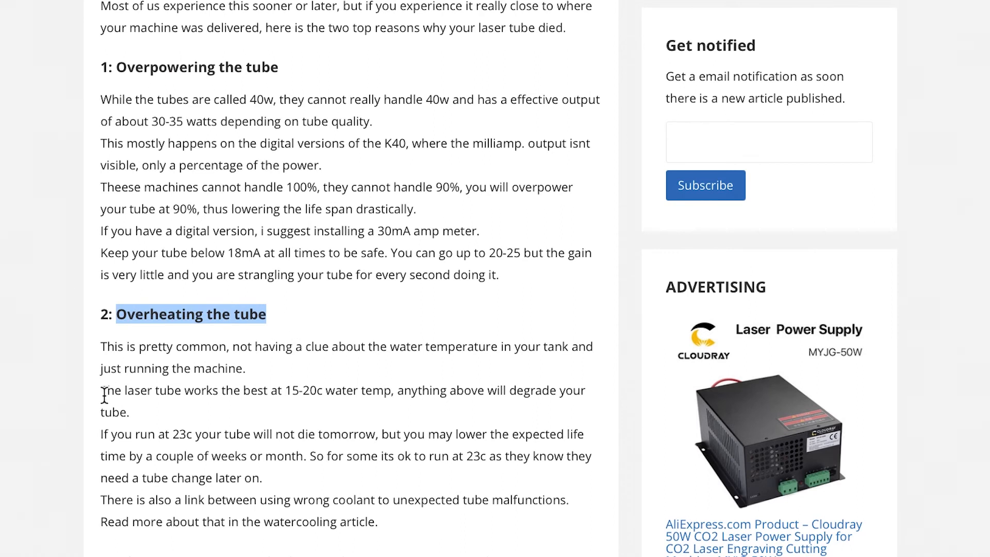
pyautogui.doubleClick(113, 390)
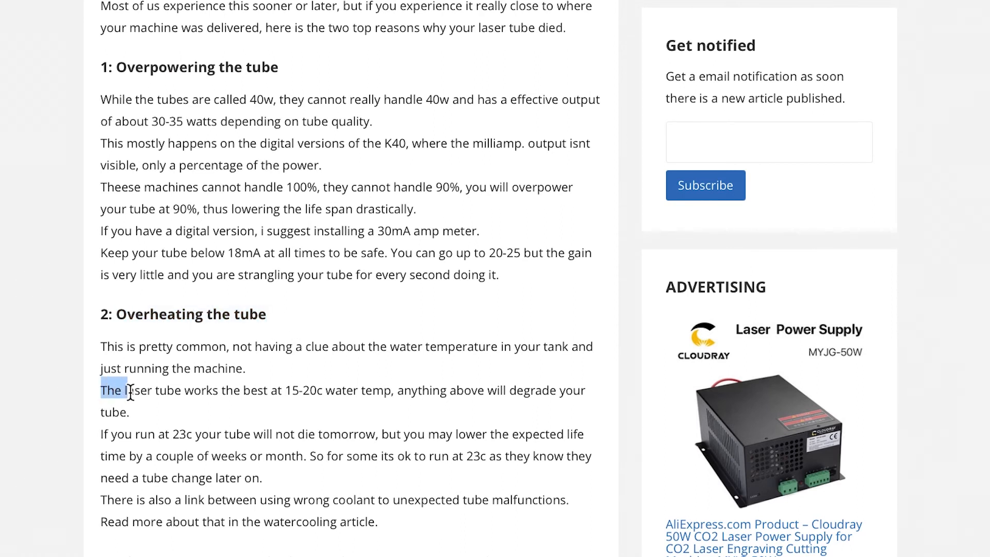
pyautogui.moveTo(112, 390); pyautogui.dragTo(272, 390)
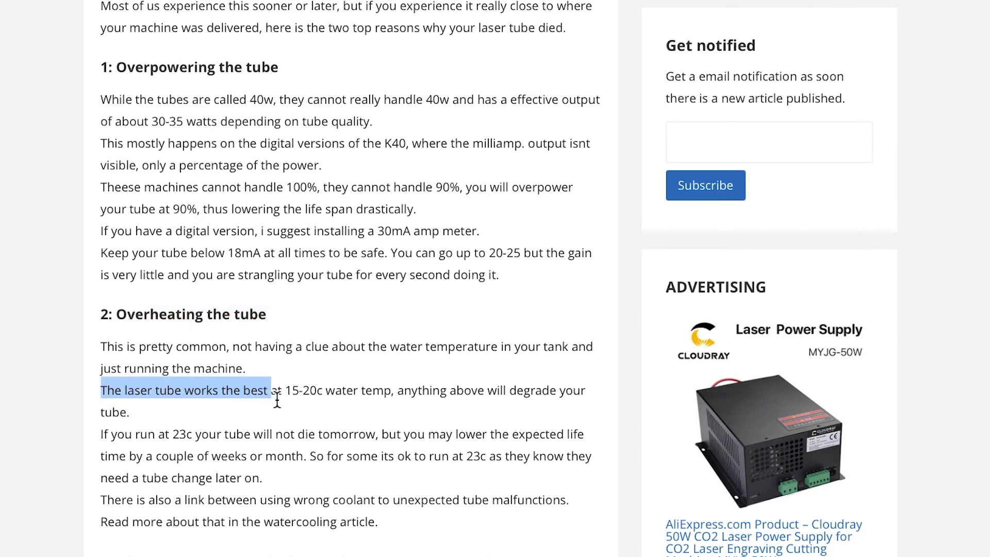
pyautogui.moveTo(250, 390); pyautogui.dragTo(299, 389)
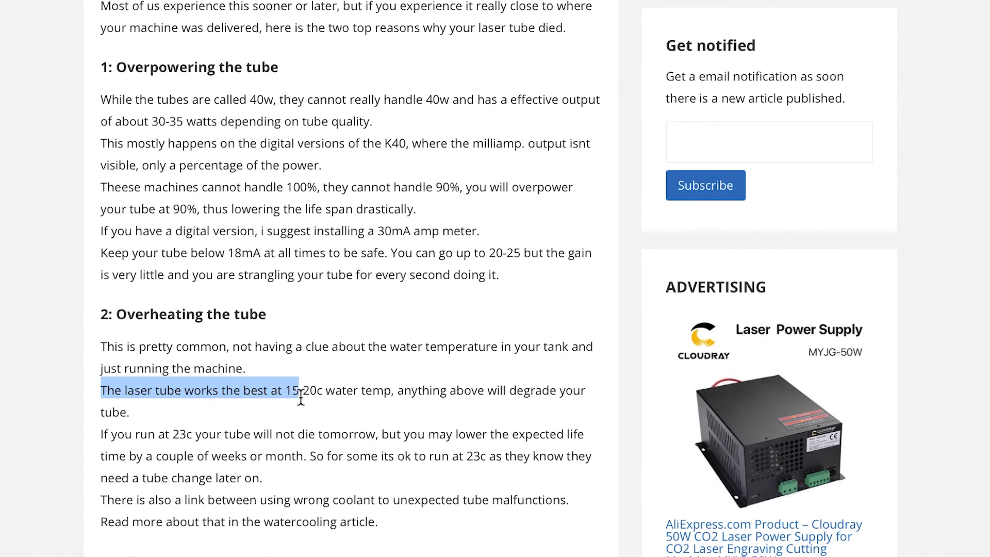
pyautogui.moveTo(302, 389); pyautogui.dragTo(320, 390)
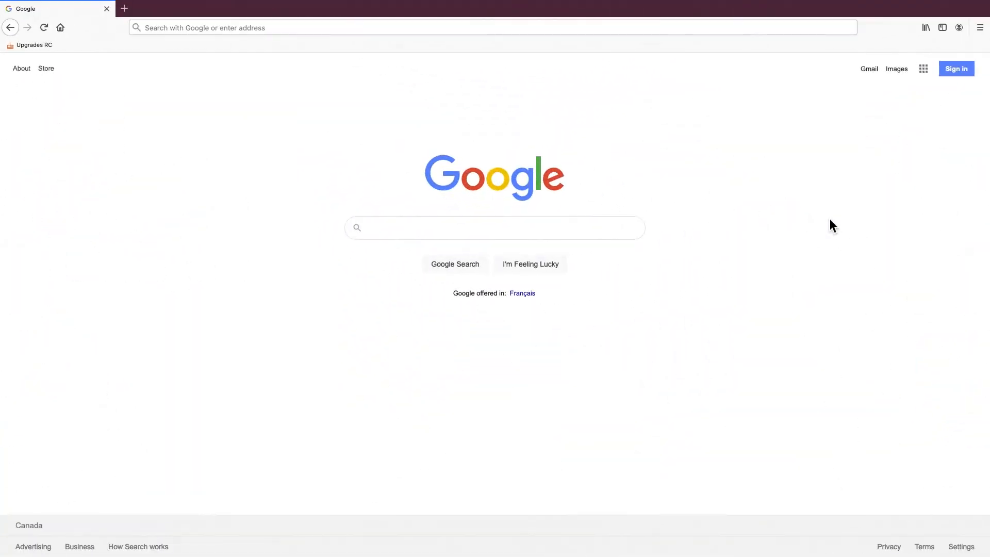
# Search Google for 'water temperature sensor' and open the resulting EAGLE schematic.
pyautogui.click(494, 227)
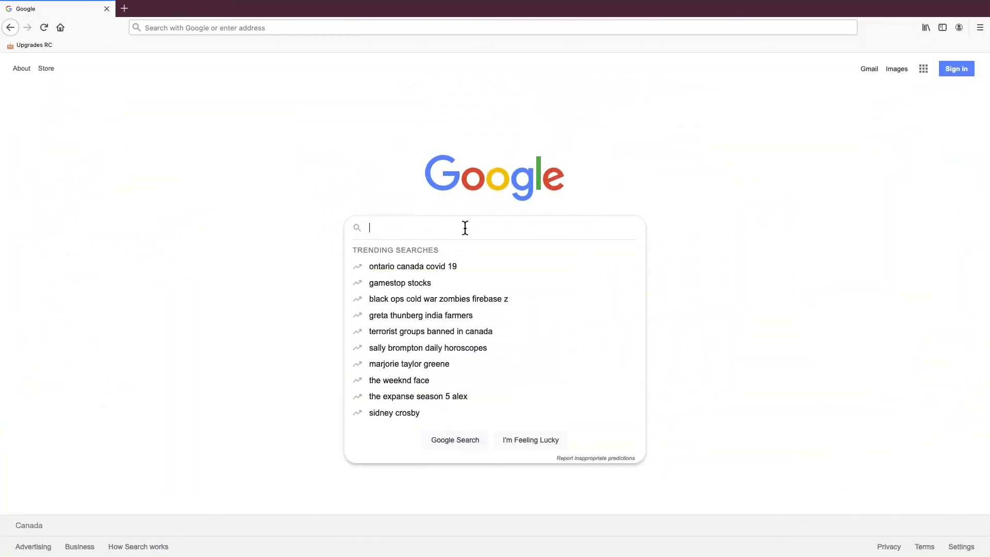
pyautogui.write('water temperature sensor')
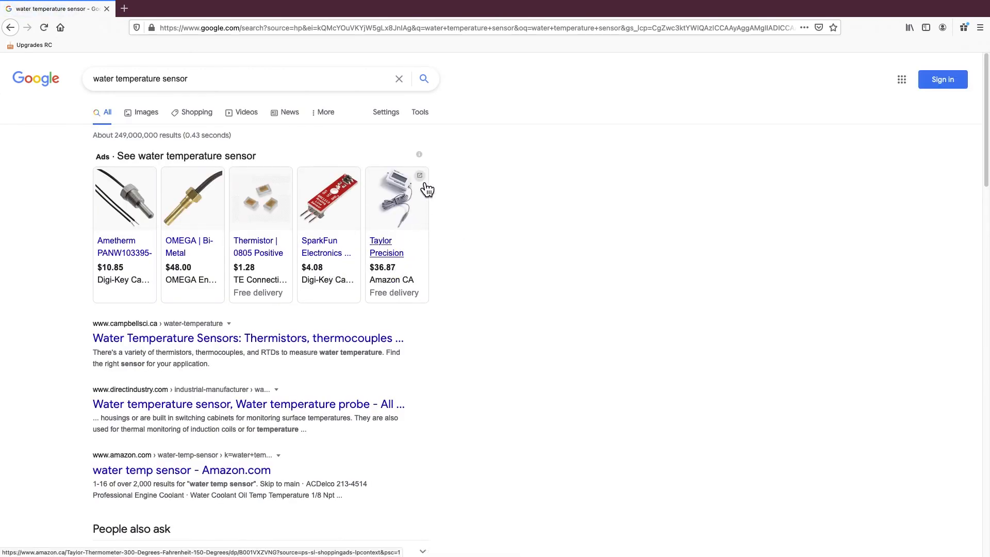
pyautogui.click(196, 112)
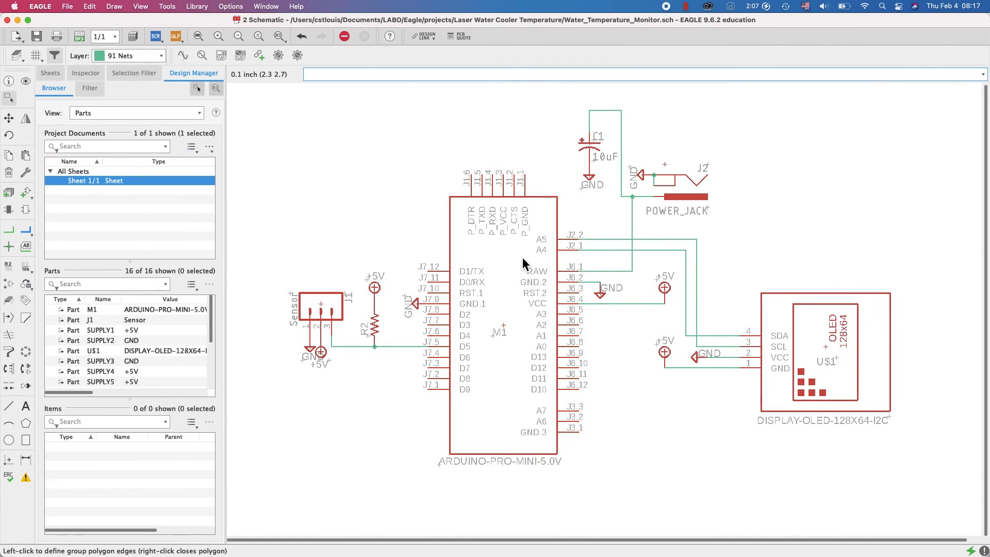
pyautogui.moveTo(473, 347)
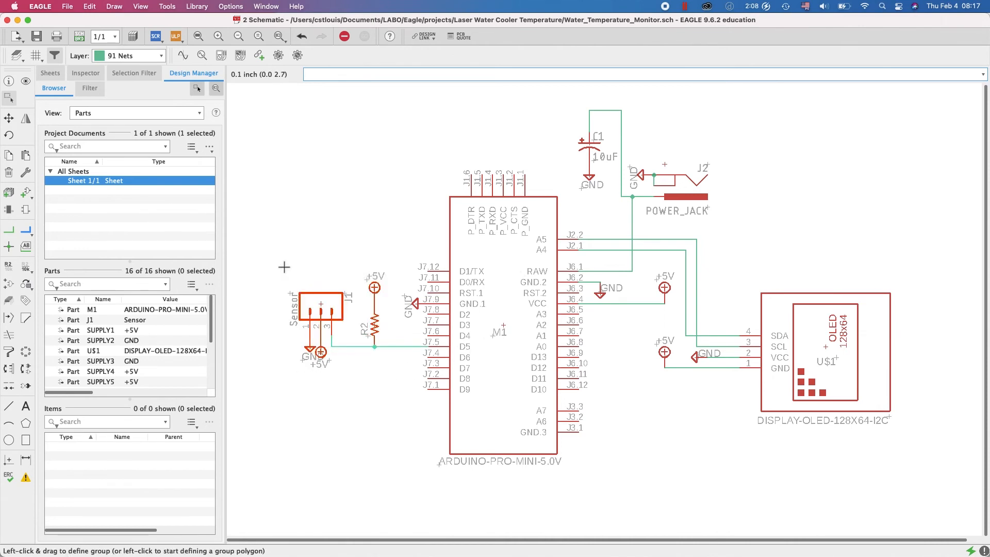
pyautogui.moveTo(746, 232)
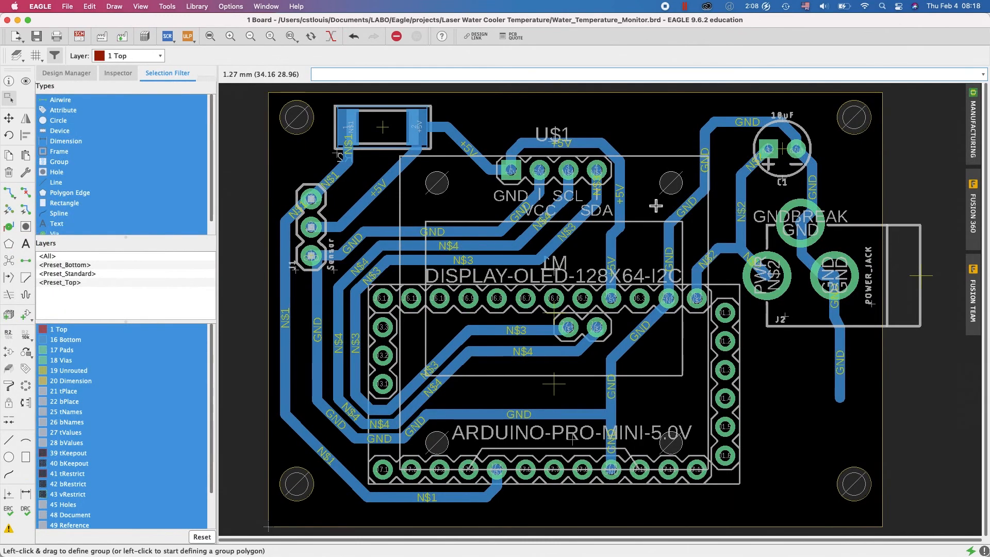
pyautogui.moveTo(432, 184)
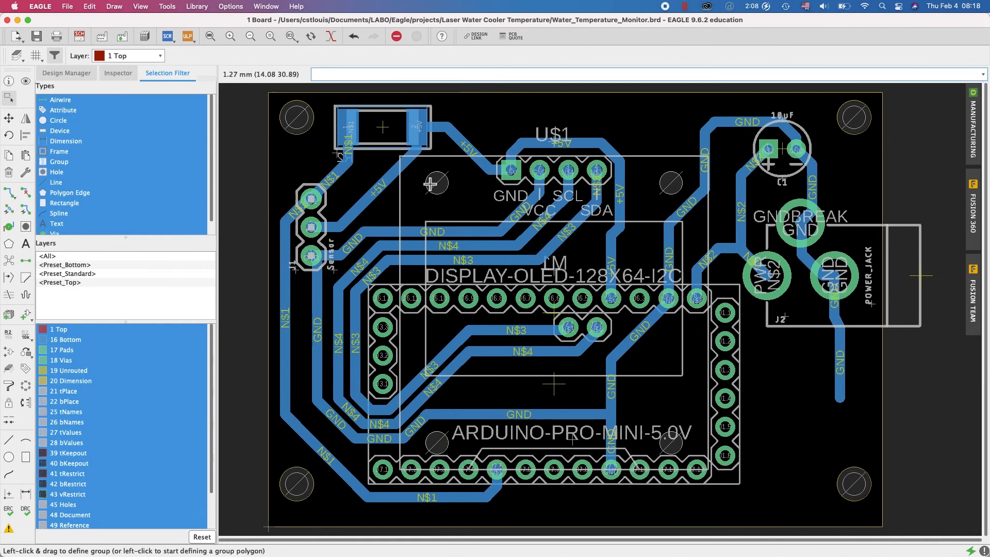
pyautogui.moveTo(690, 206)
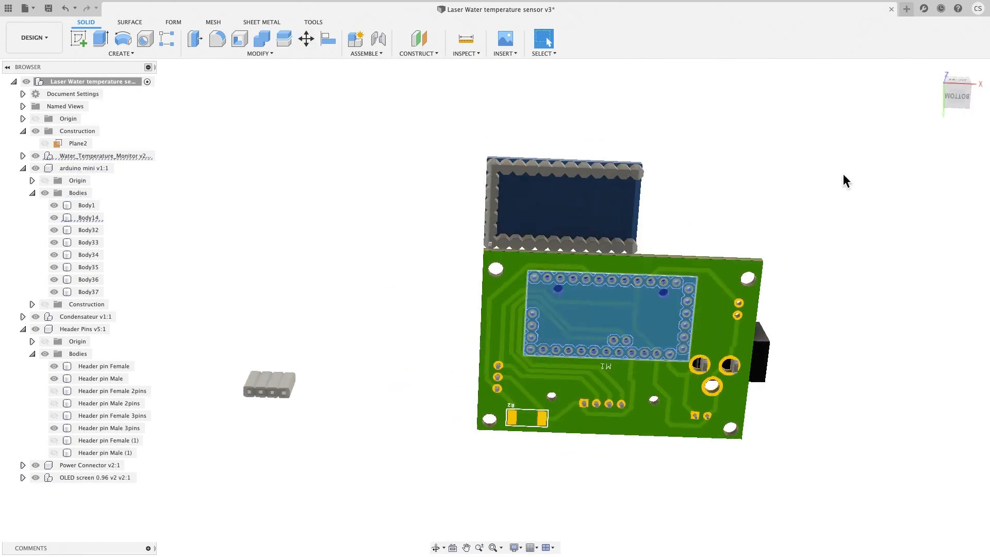
# Confirm the Move/Copy face rotation and select the enclosure's second sketch for the window cut.
pyautogui.click(306, 38)
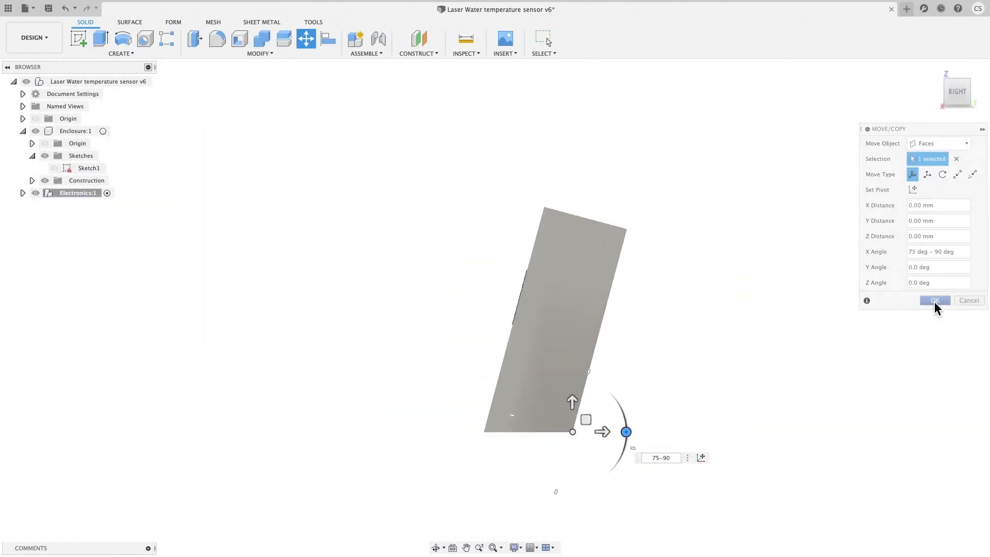
pyautogui.click(934, 300)
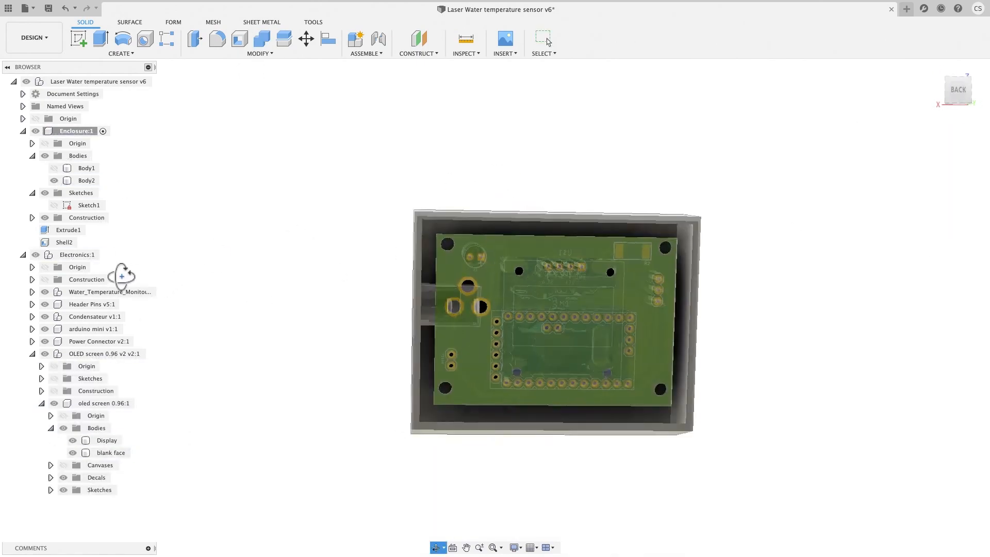
pyautogui.click(88, 217)
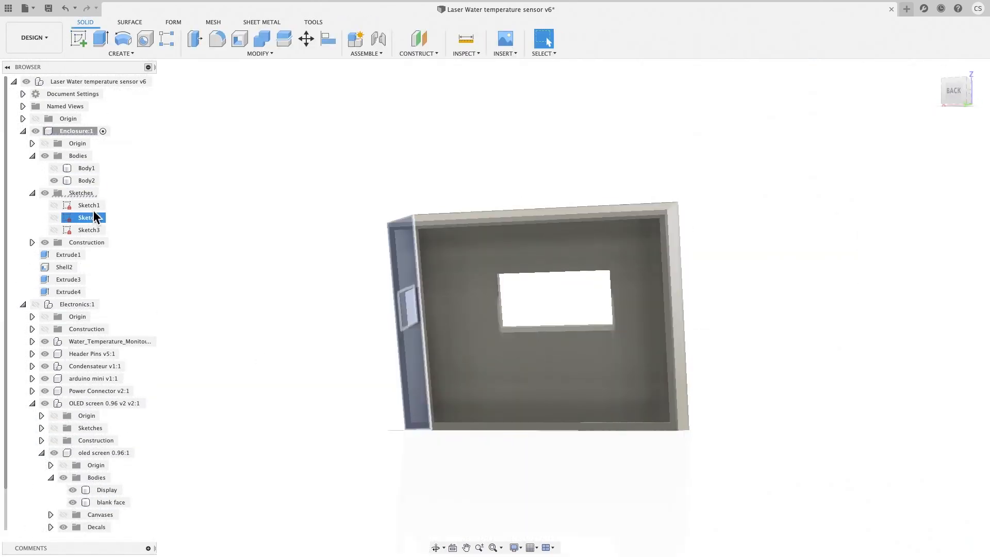